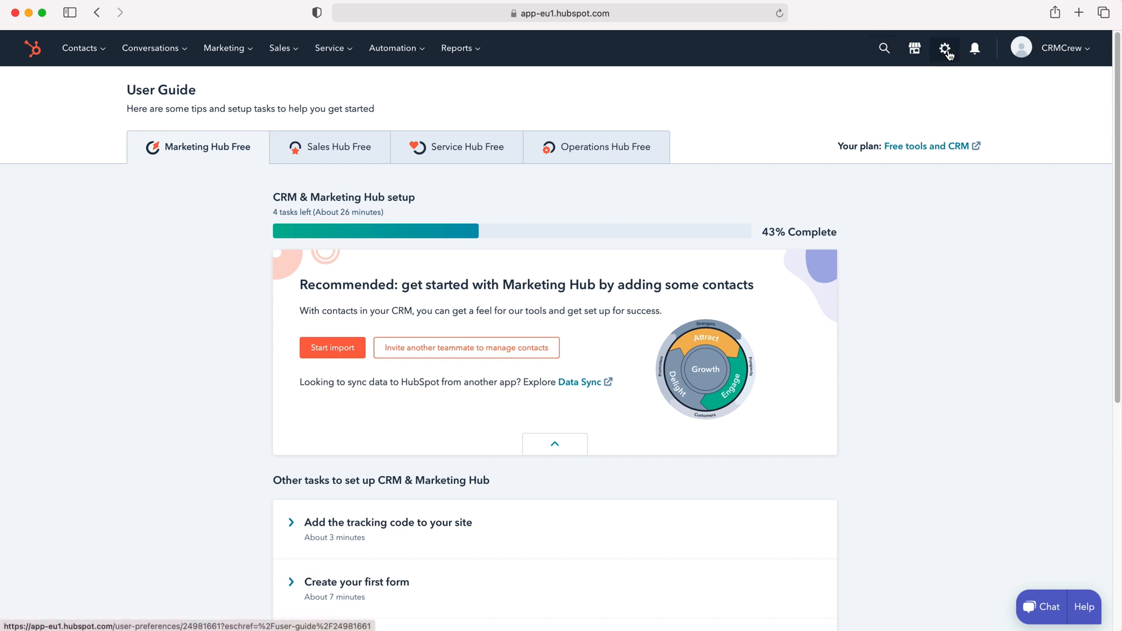
mouse_move(944, 48)
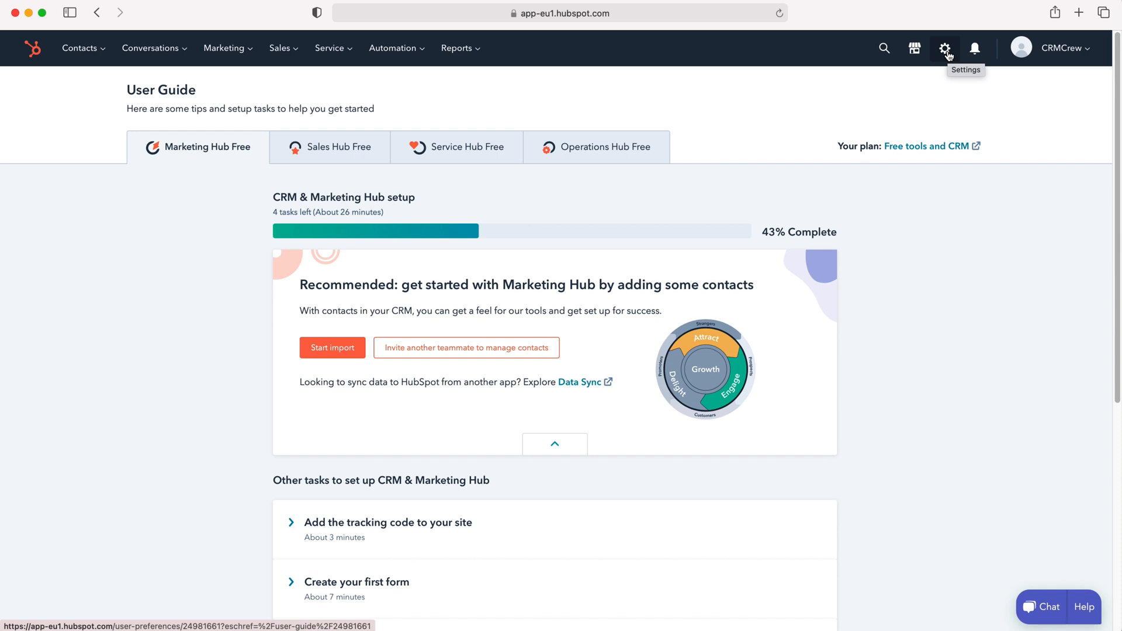
Step: Go to the Settings area and land on the General profile preferences
click(944, 48)
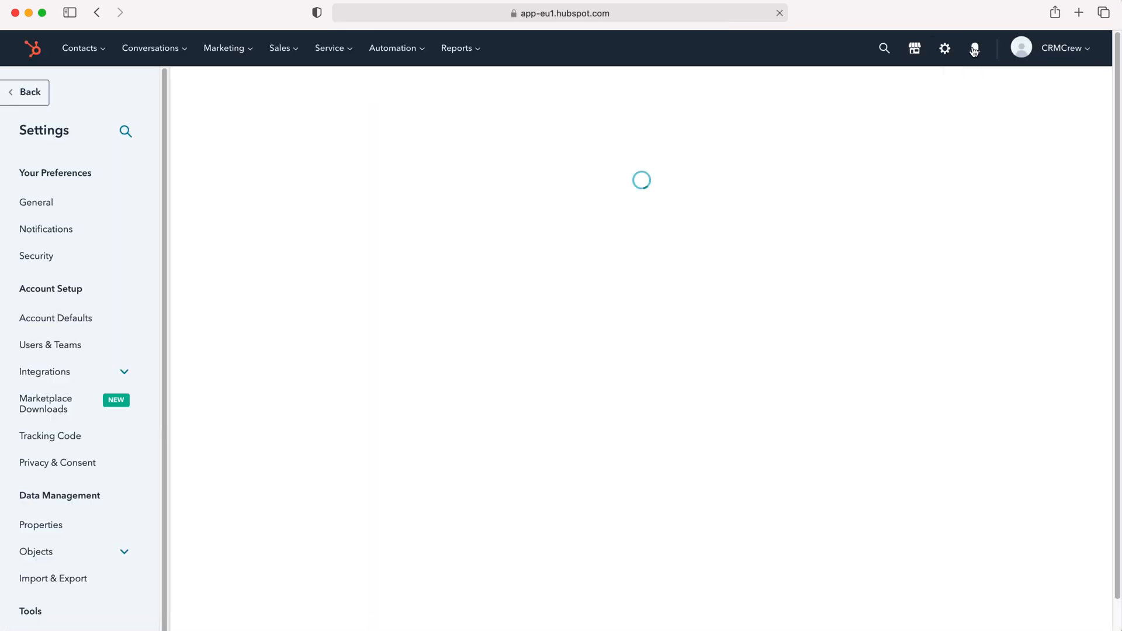
click(36, 202)
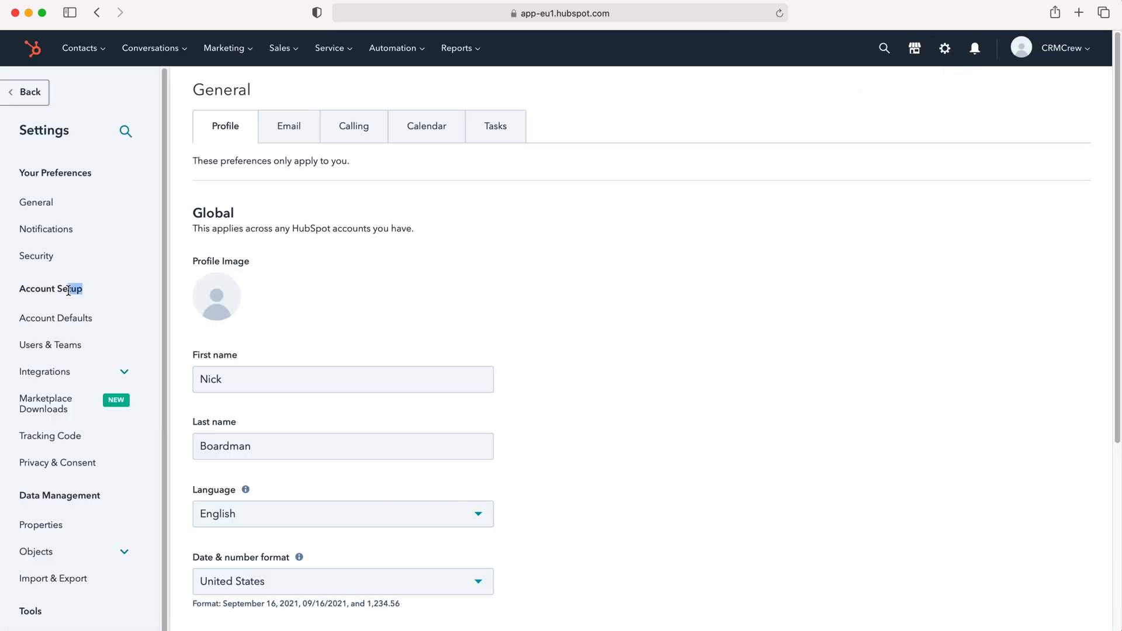
mouse_move(56, 318)
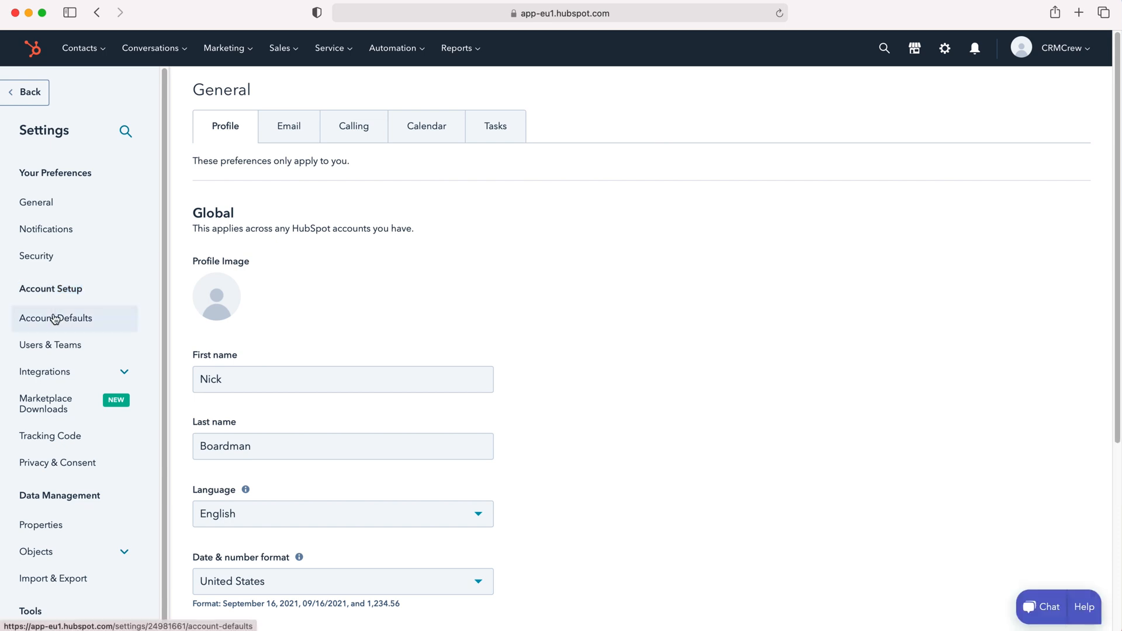
Step: Show the Account Defaults Branding page listing the primary My brand kit
click(56, 318)
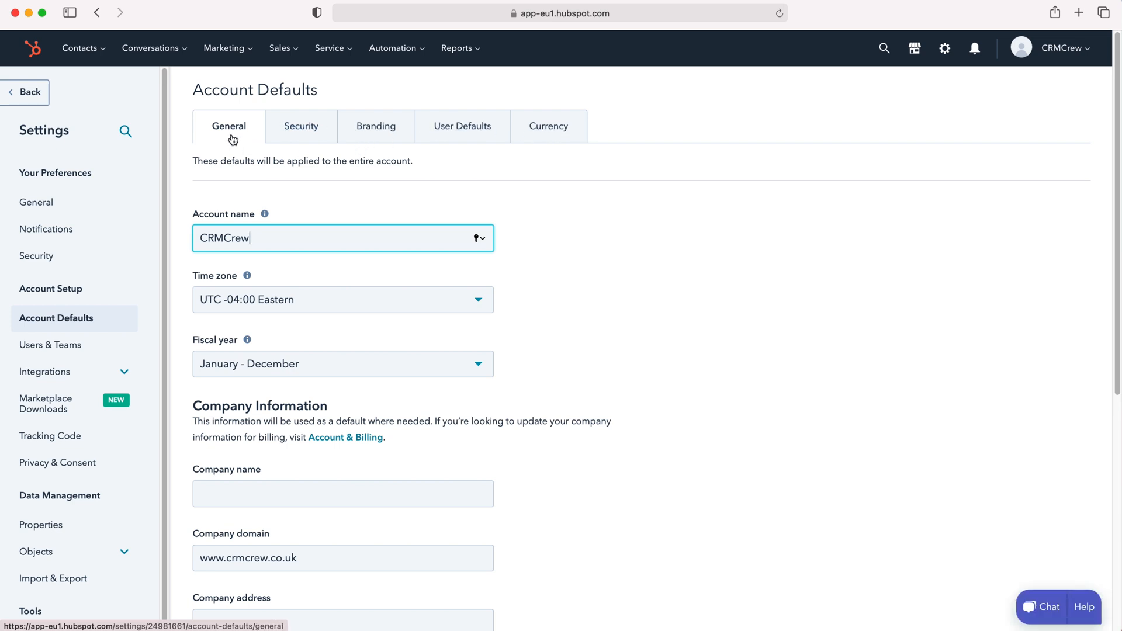
click(376, 126)
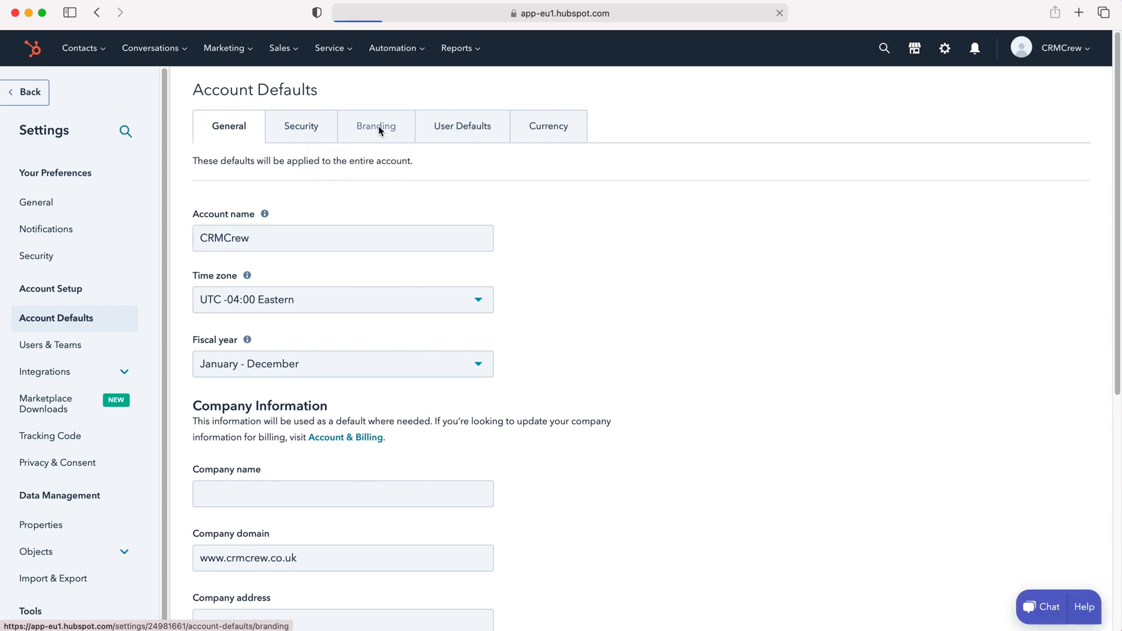
click(375, 126)
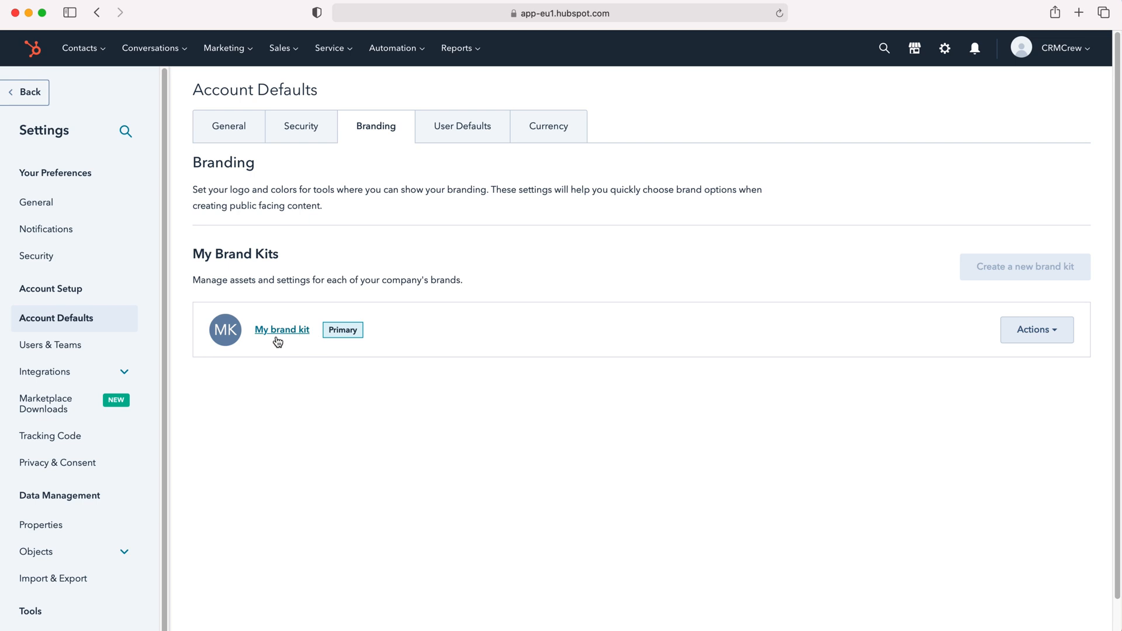
mouse_move(978, 282)
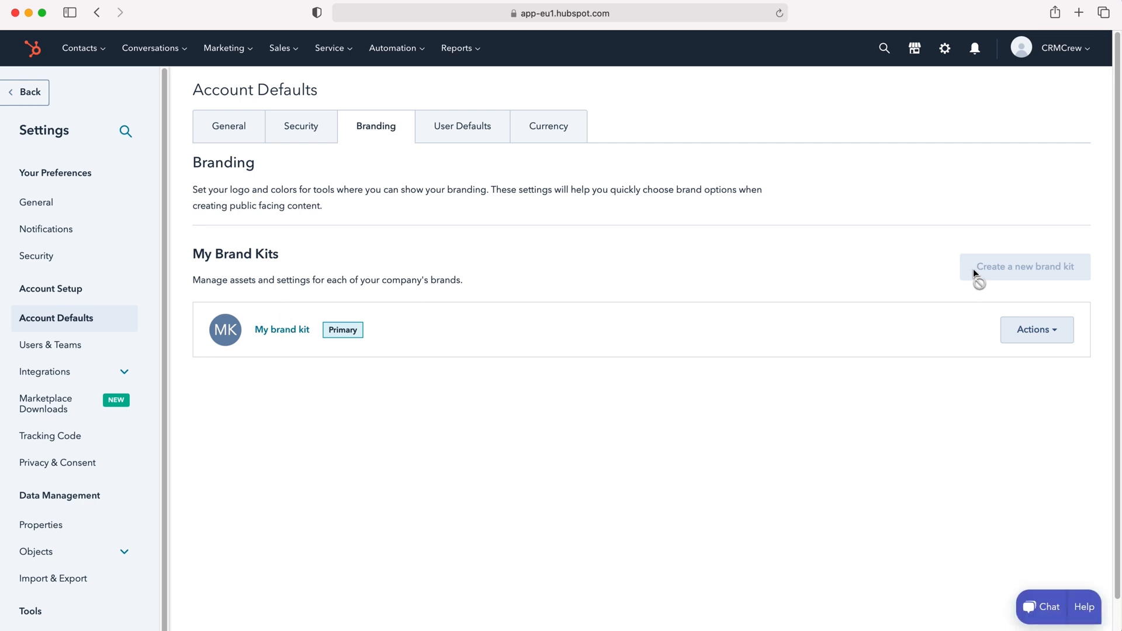
mouse_move(366, 280)
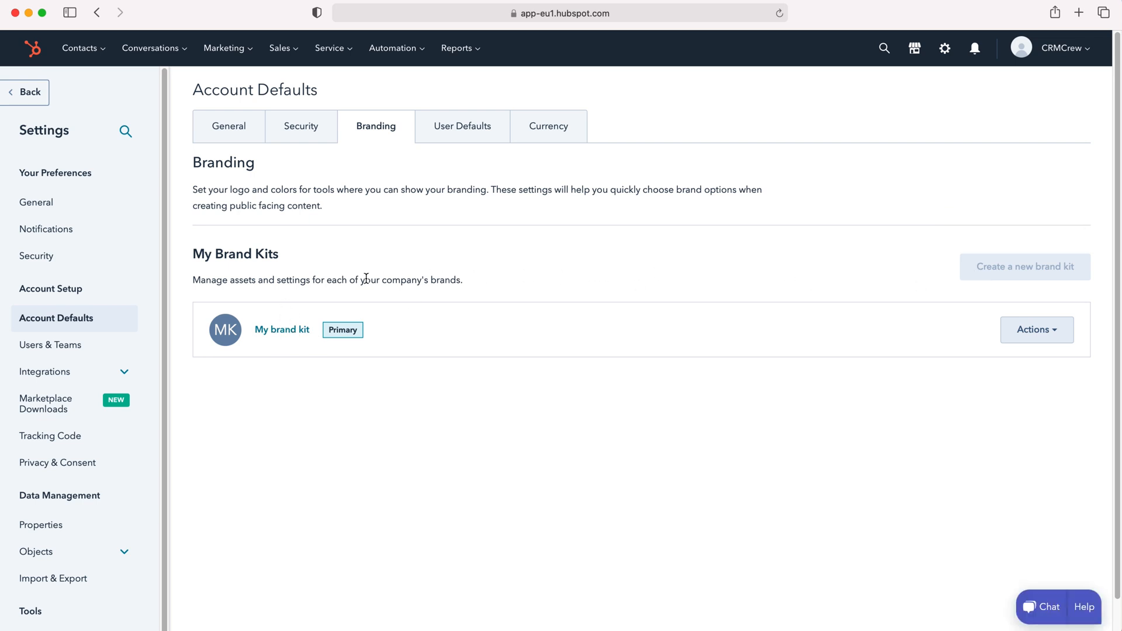
mouse_move(640, 309)
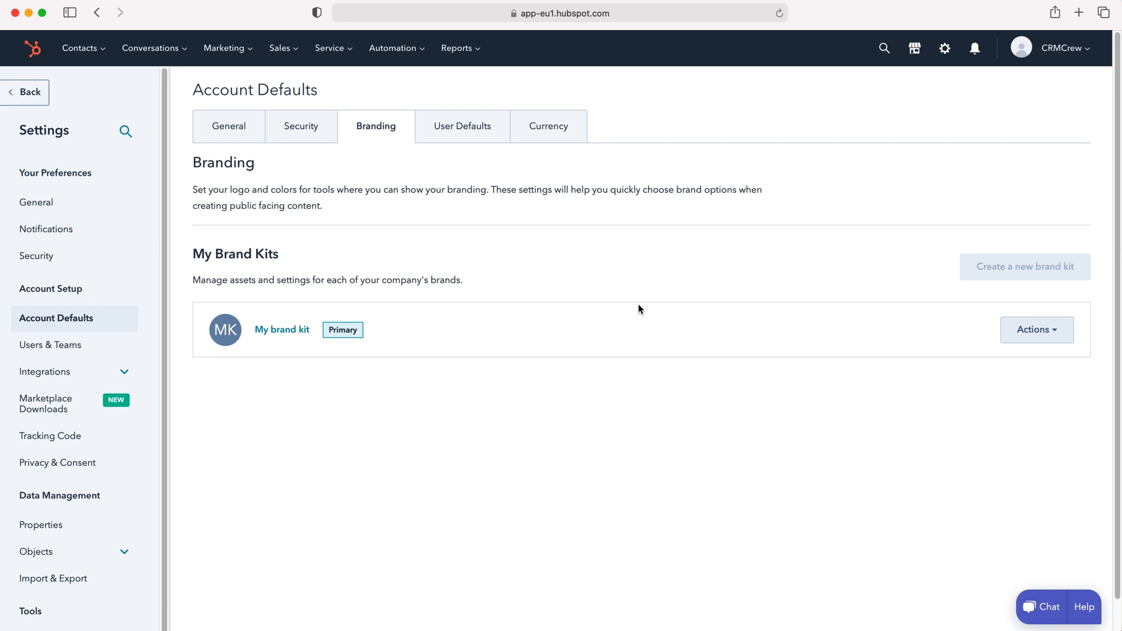
mouse_move(282, 333)
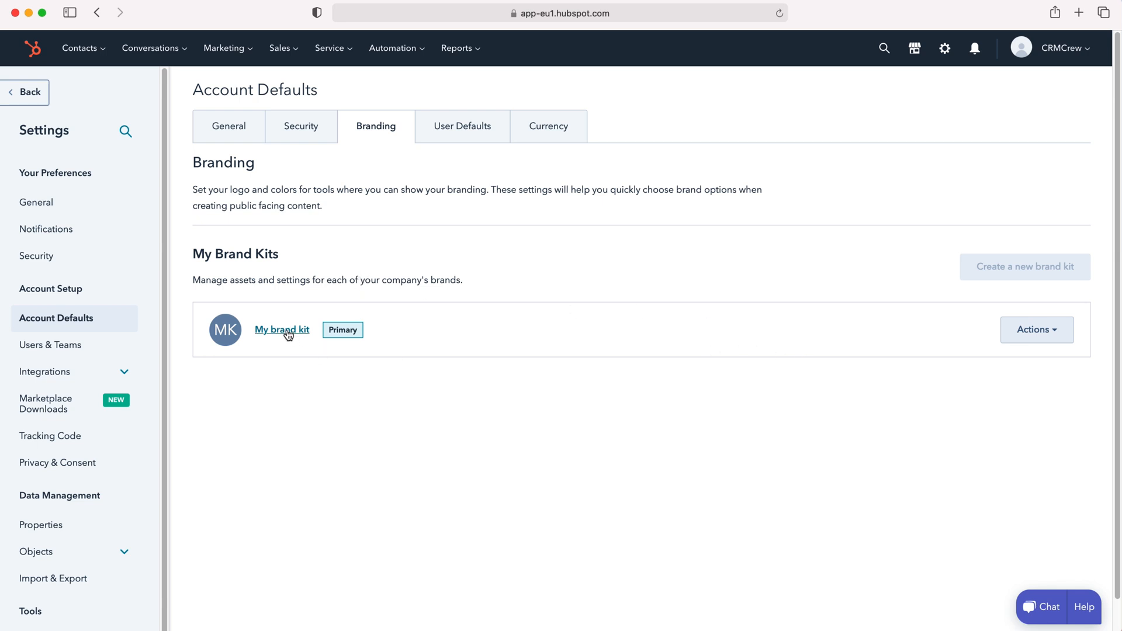
Step: Name the default logo in My brand kit 'CRMCrew', removing the stray trailing '='
click(282, 329)
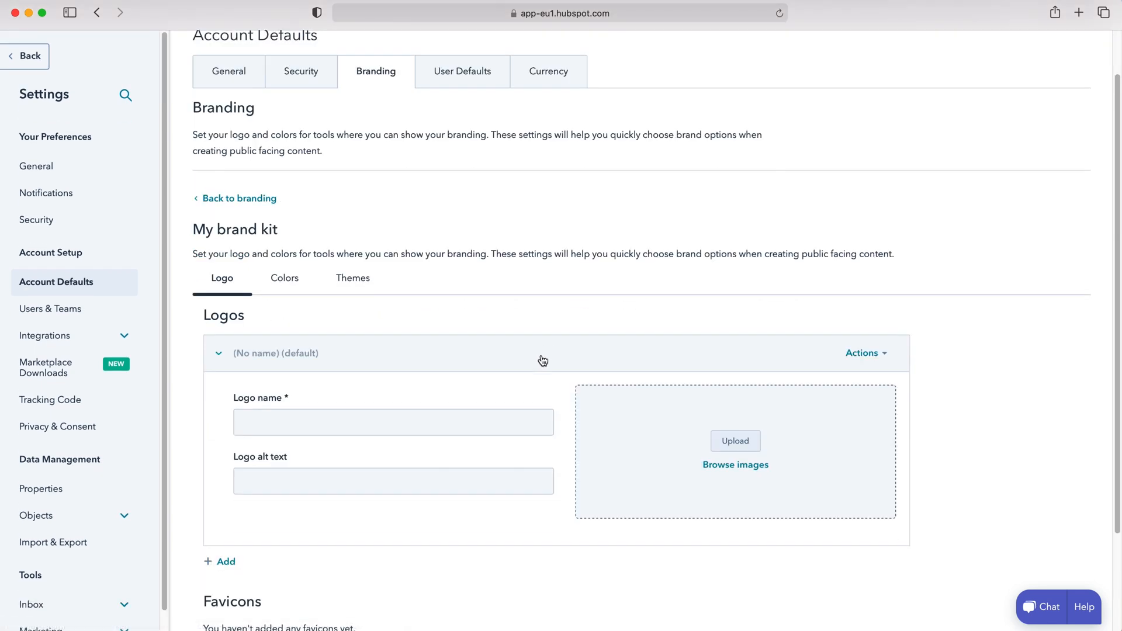
scroll(down, 3)
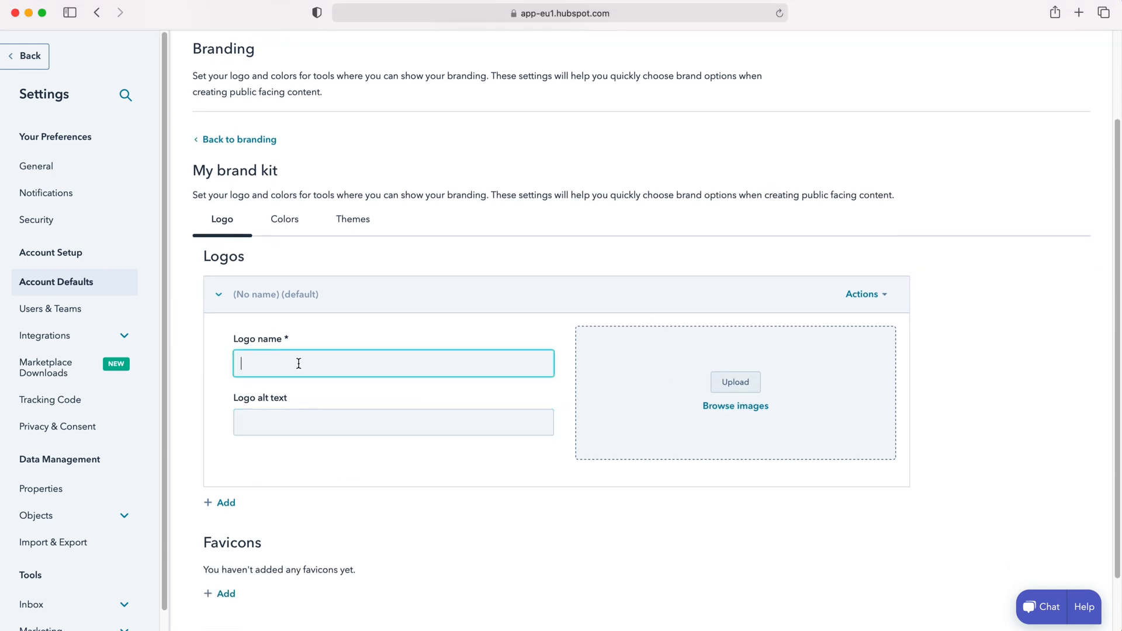
text(CRMCrew=)
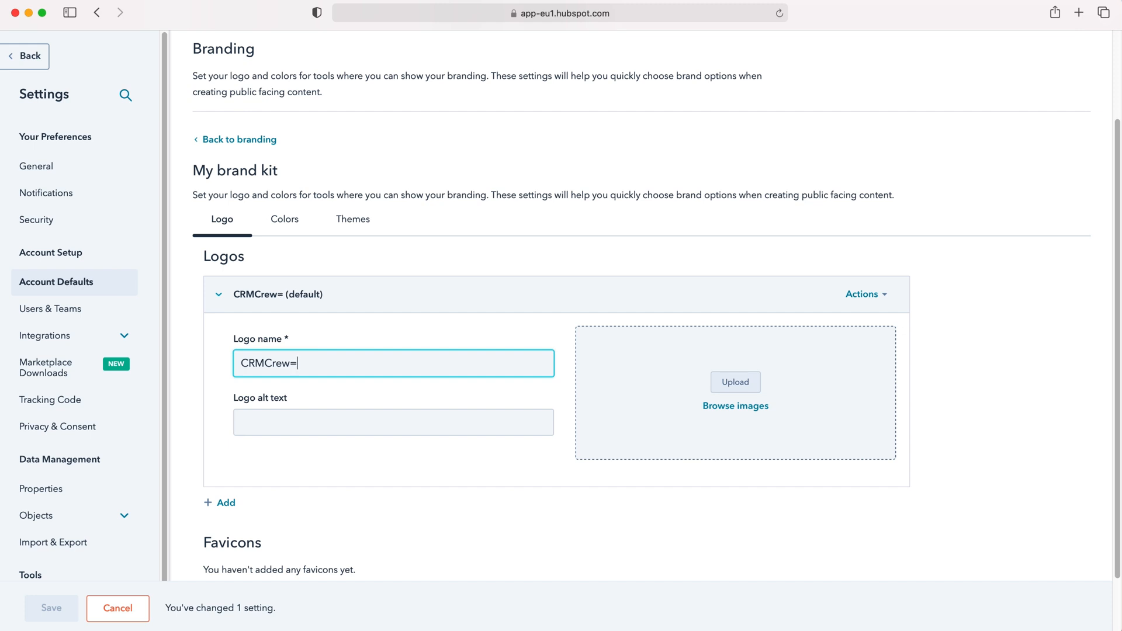
key(Backspace)
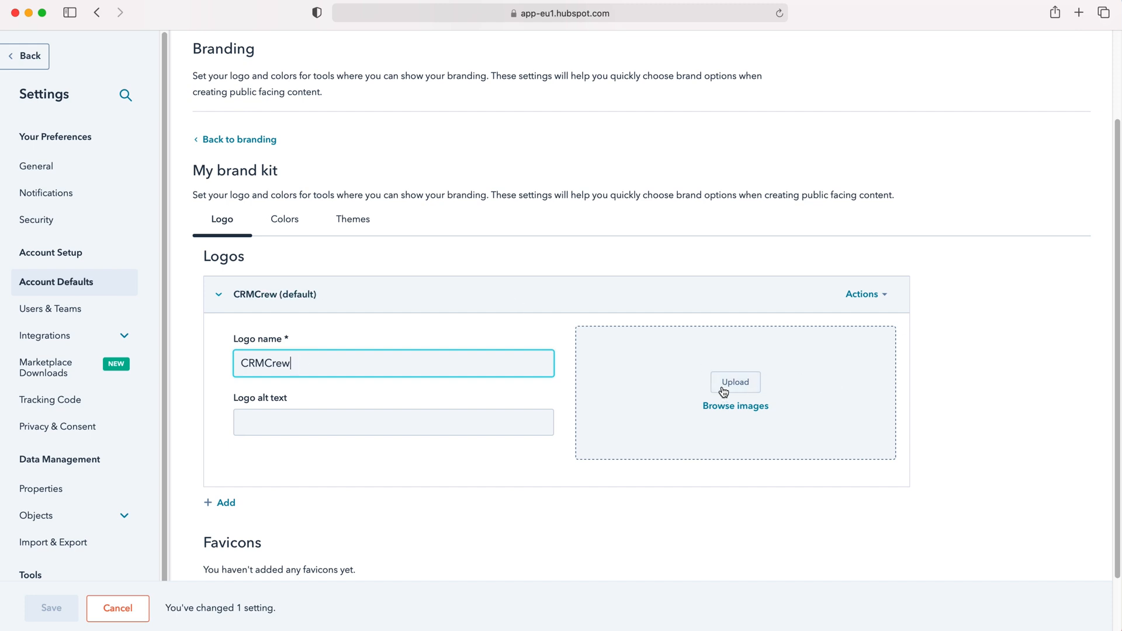
scroll(down, 3)
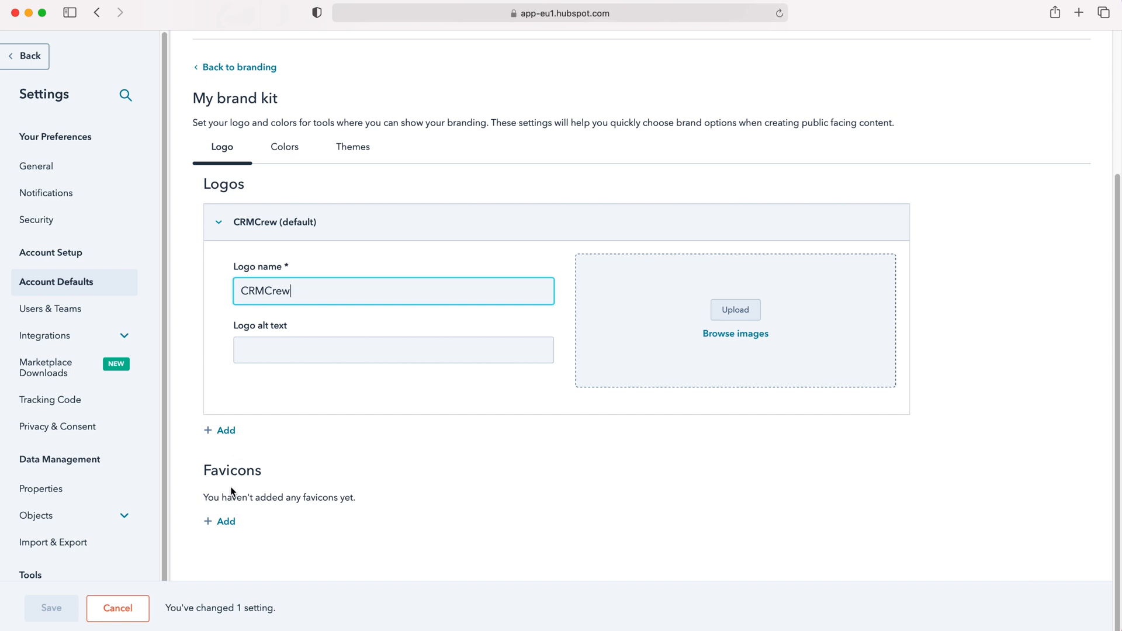
scroll(up, 3)
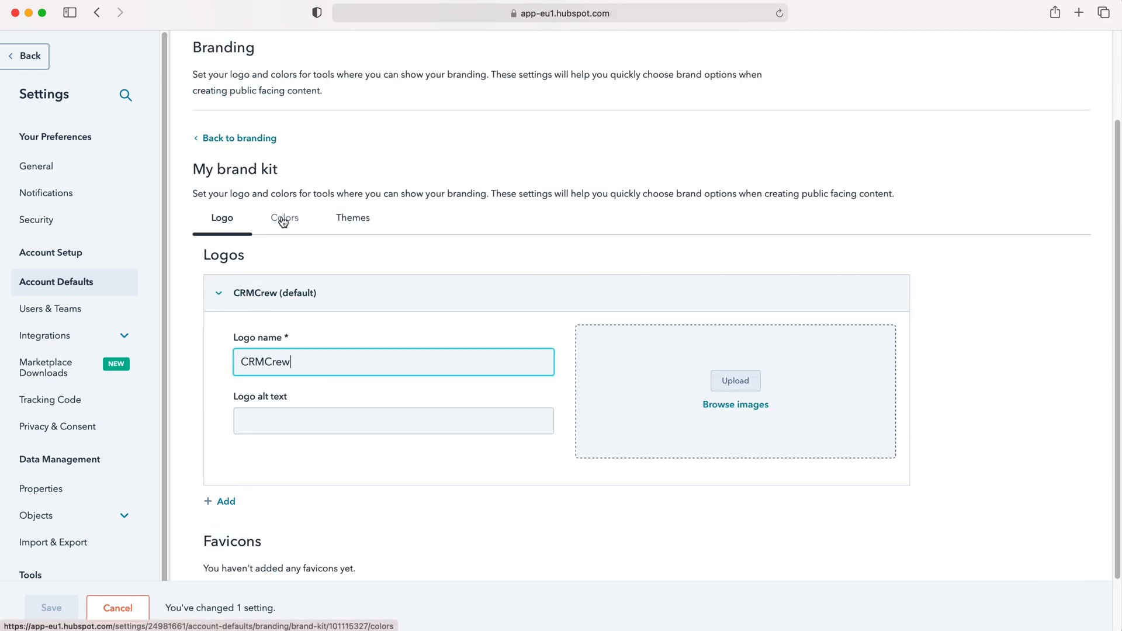
scroll(up, 3)
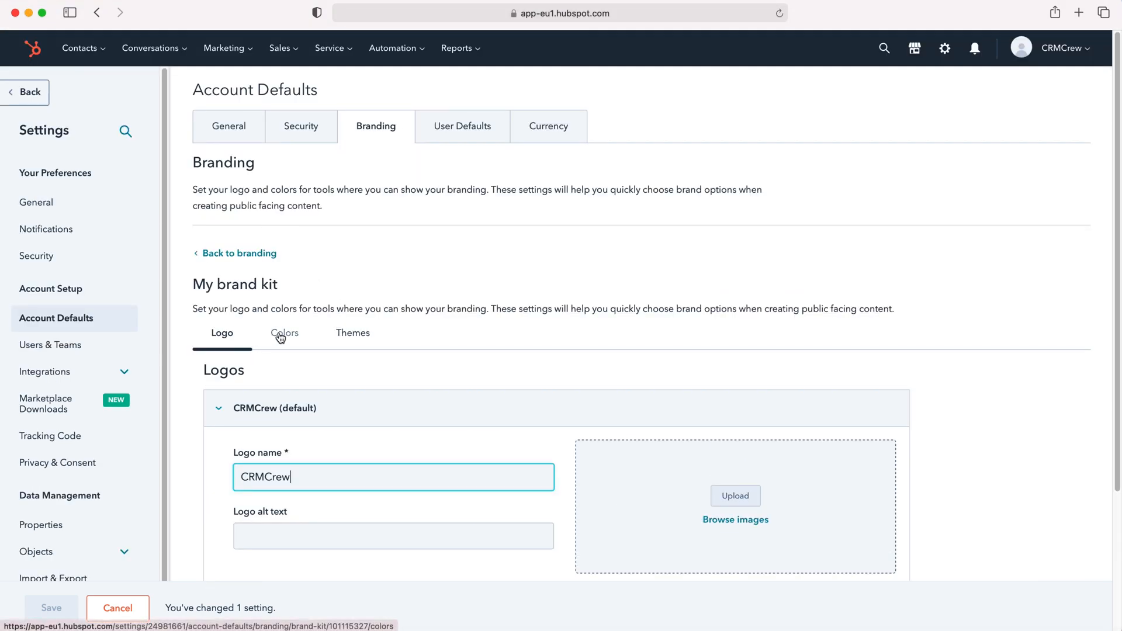
Step: Review the brand kit's Colors and Themes, ending on Colors with ffffff beside the 00ff00 primary
click(284, 333)
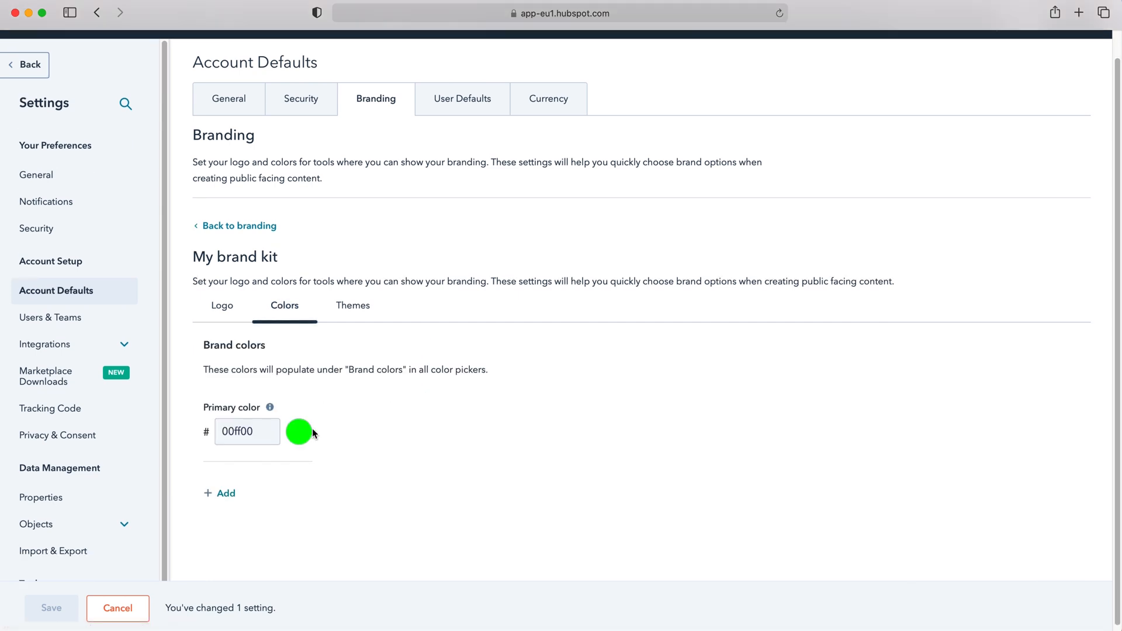
mouse_move(326, 383)
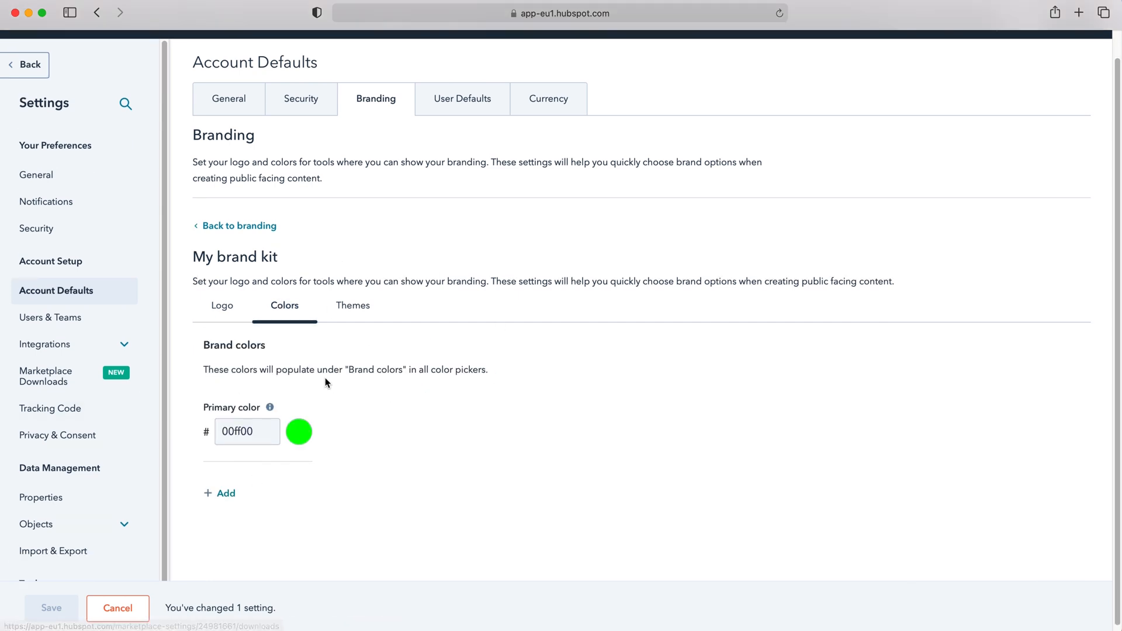
click(353, 305)
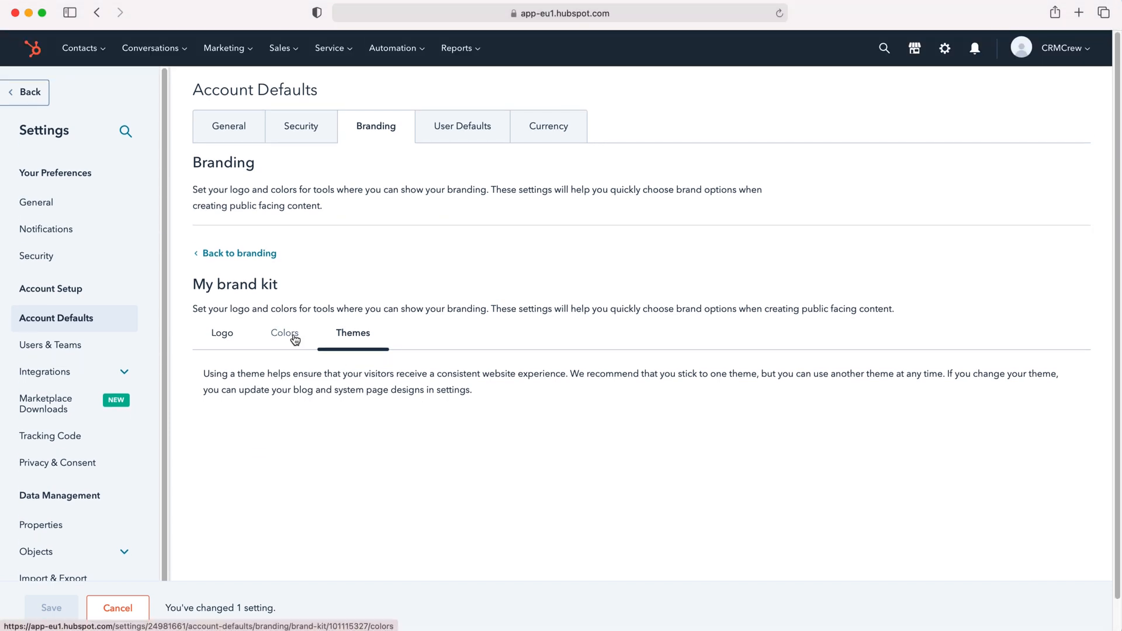
click(284, 333)
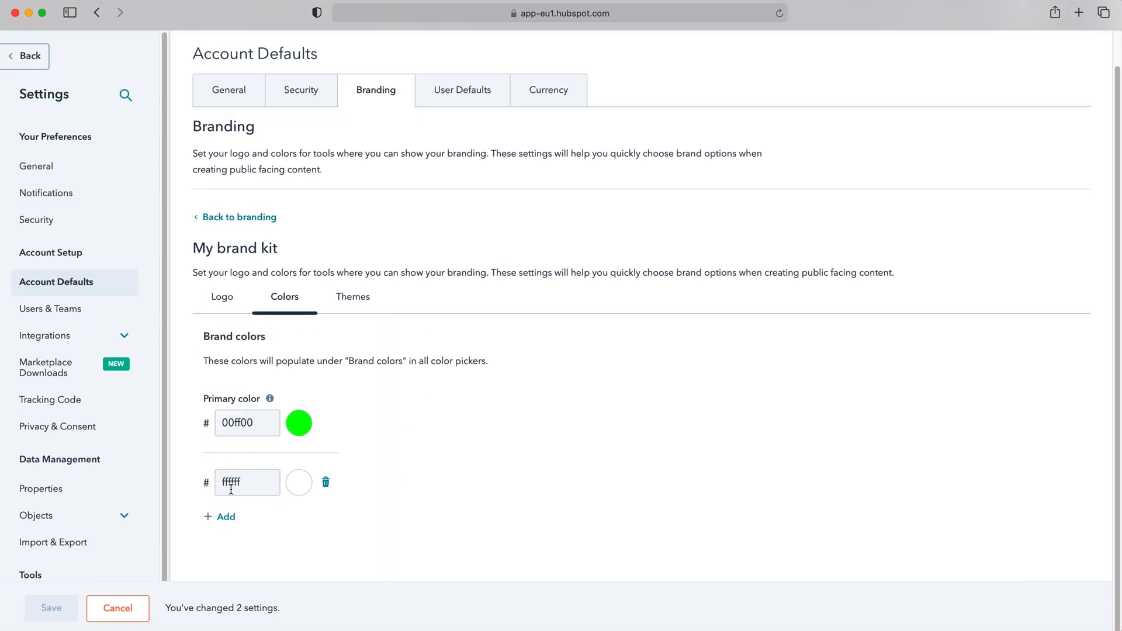
mouse_move(260, 406)
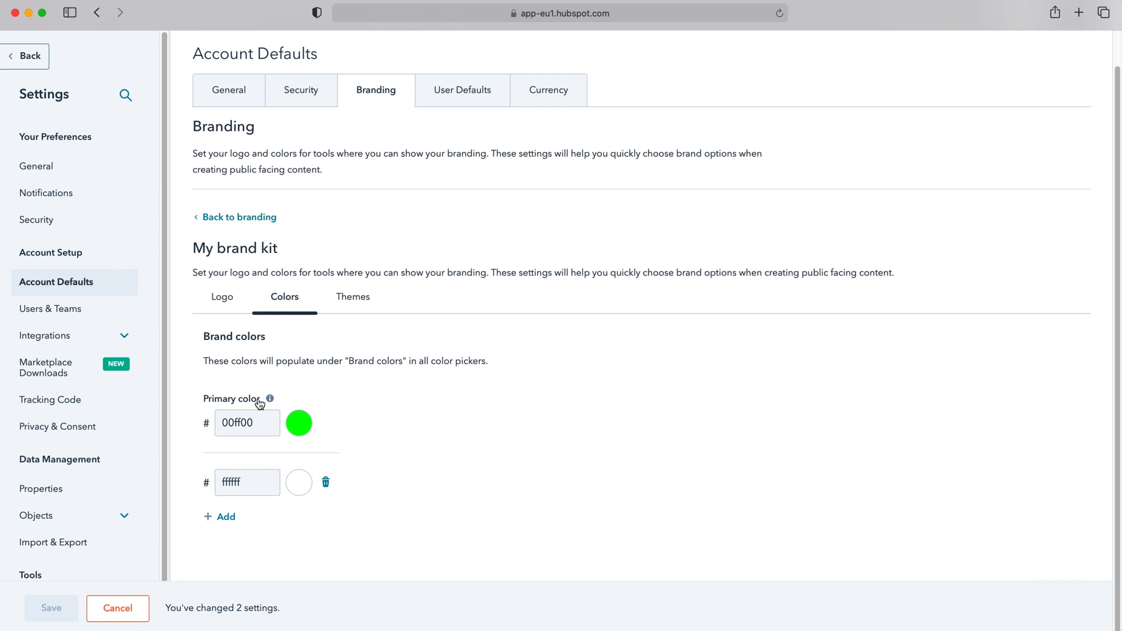
mouse_move(248, 313)
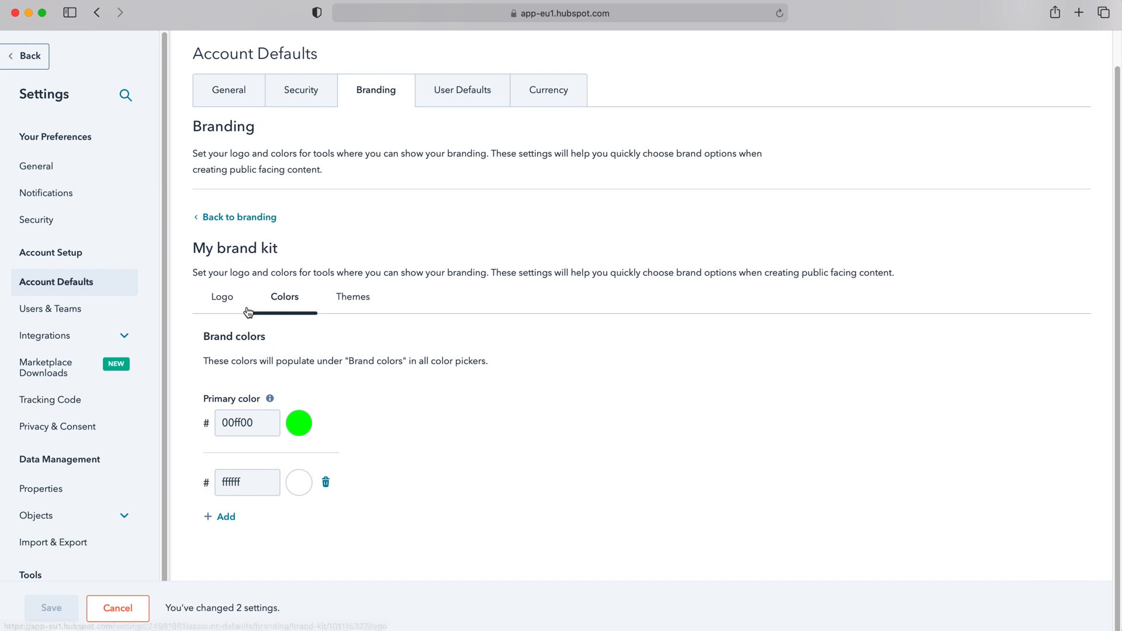
Step: Return to the brand kit's Logo settings and review the Logos and Favicons sections
click(222, 296)
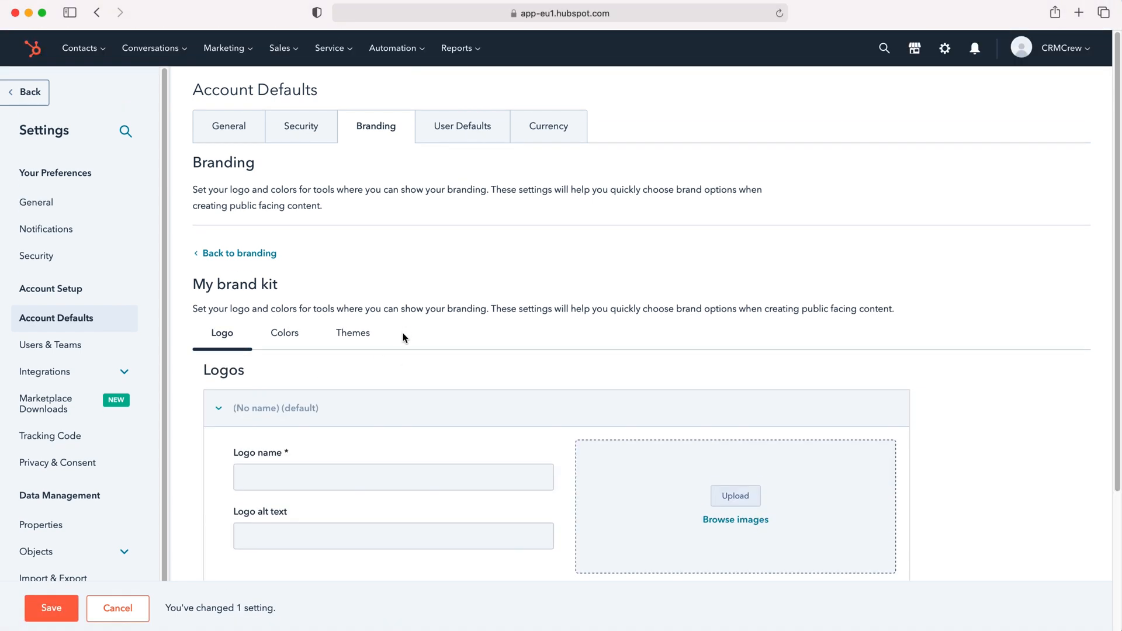
scroll(down, 3)
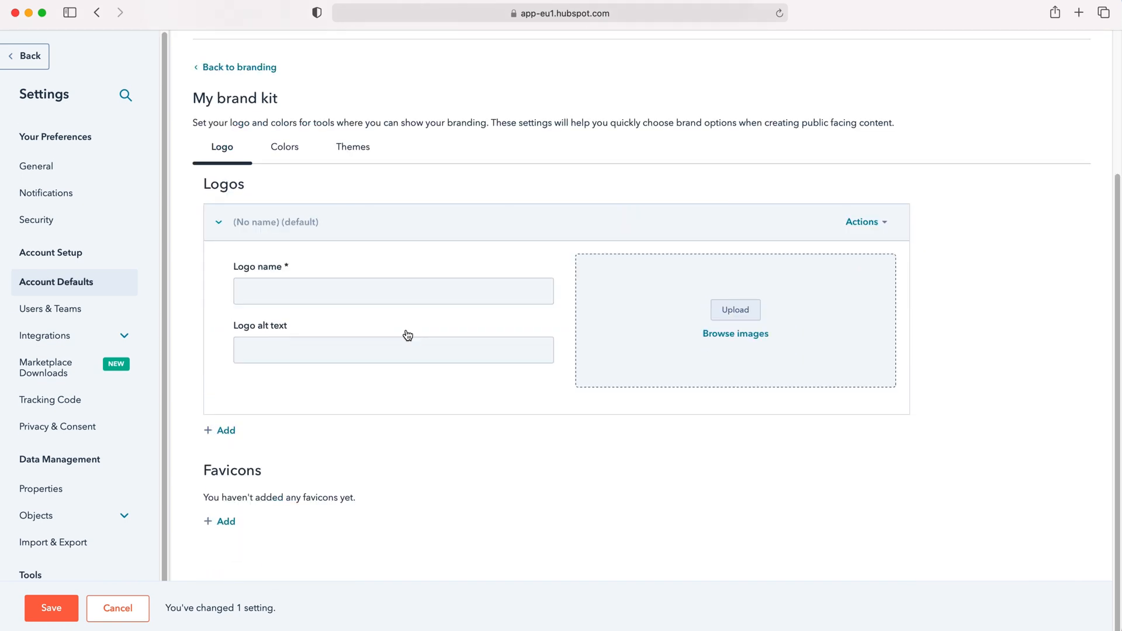
scroll(up, 3)
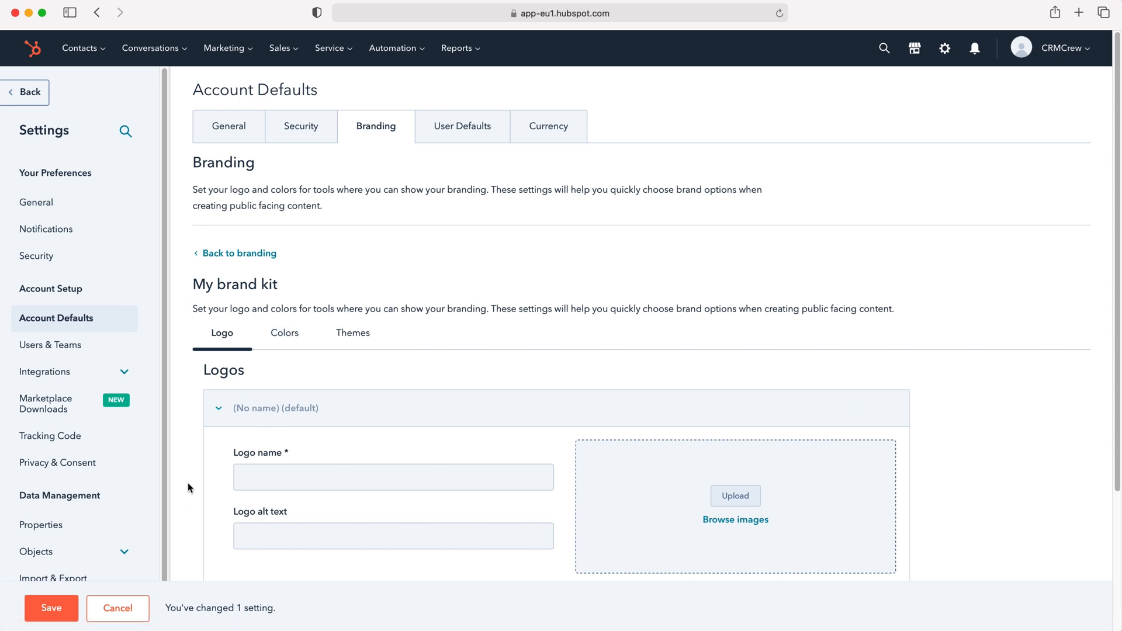
Step: Save the account defaults changes and dismiss the success notification
click(50, 608)
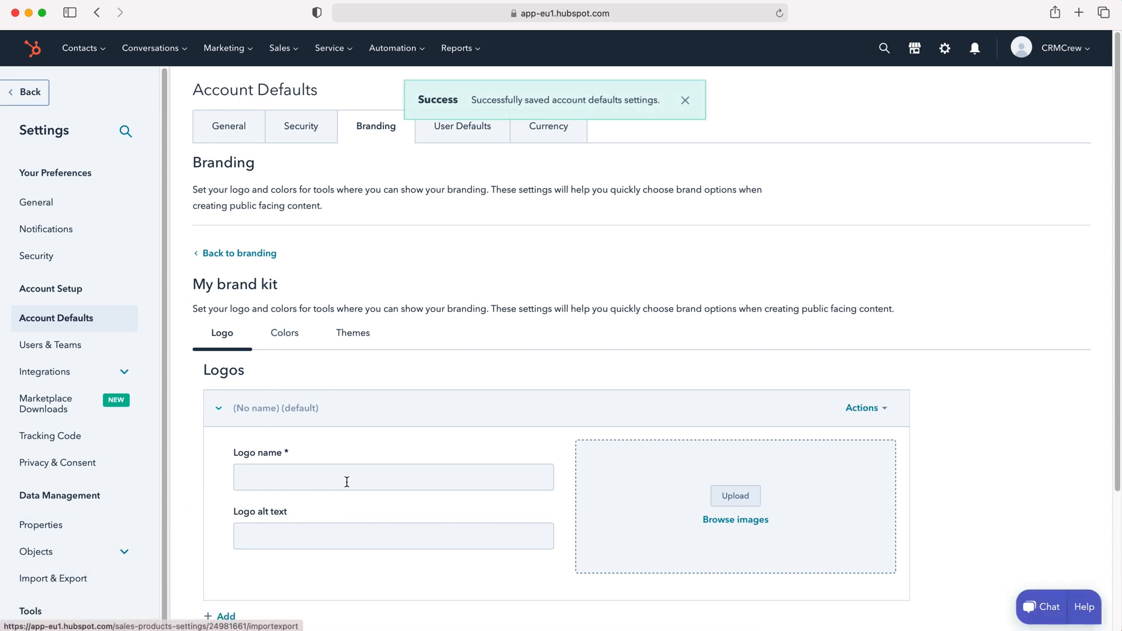
mouse_move(501, 227)
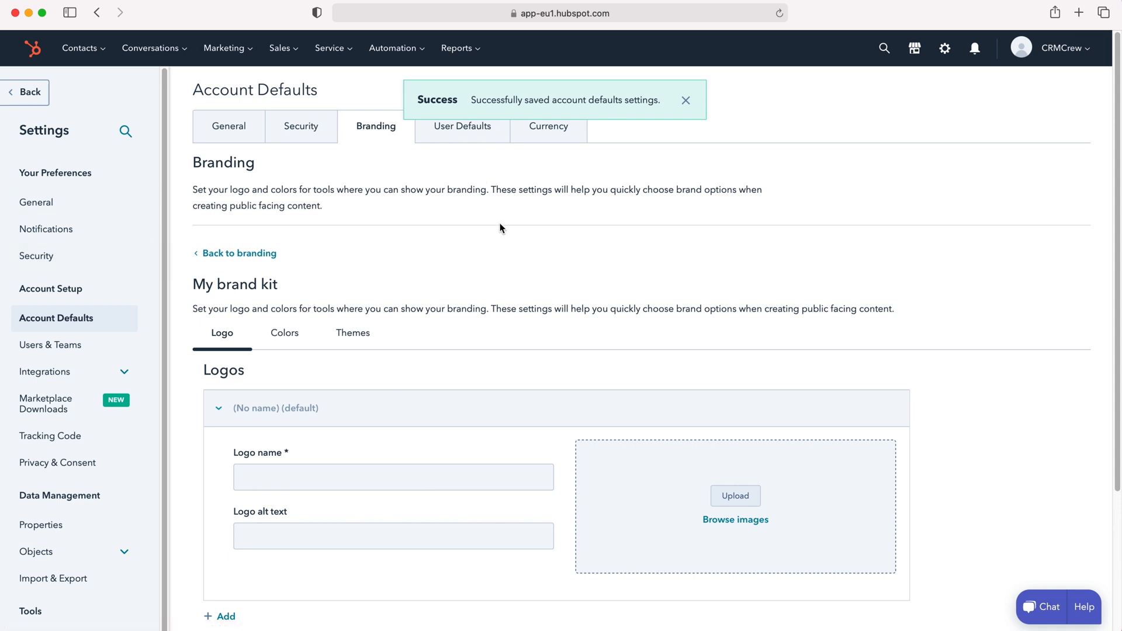
click(685, 101)
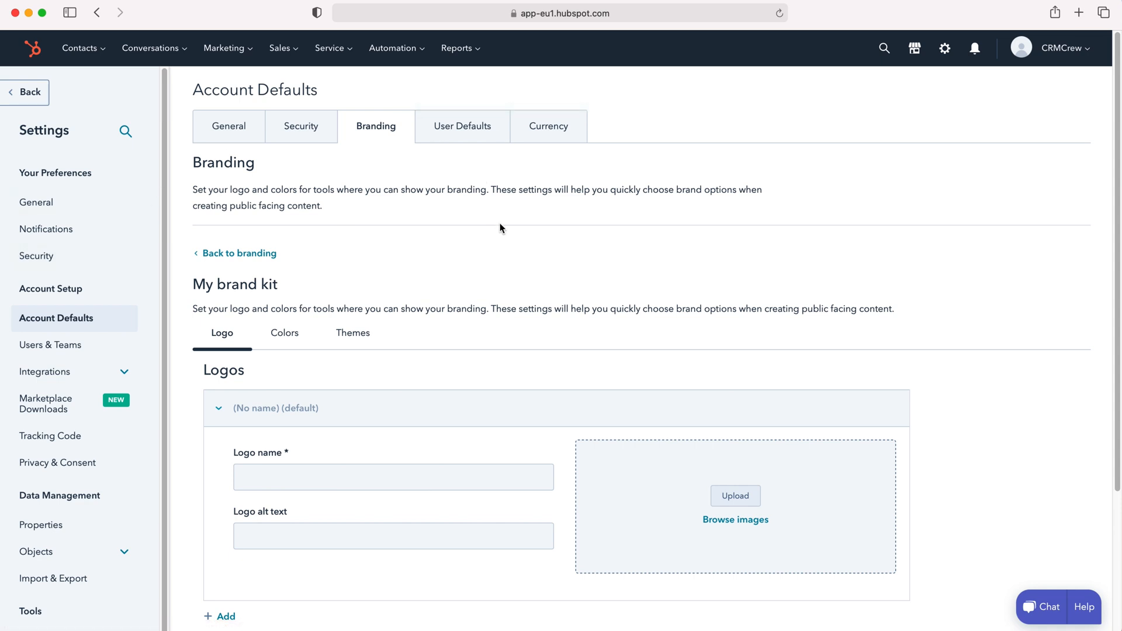